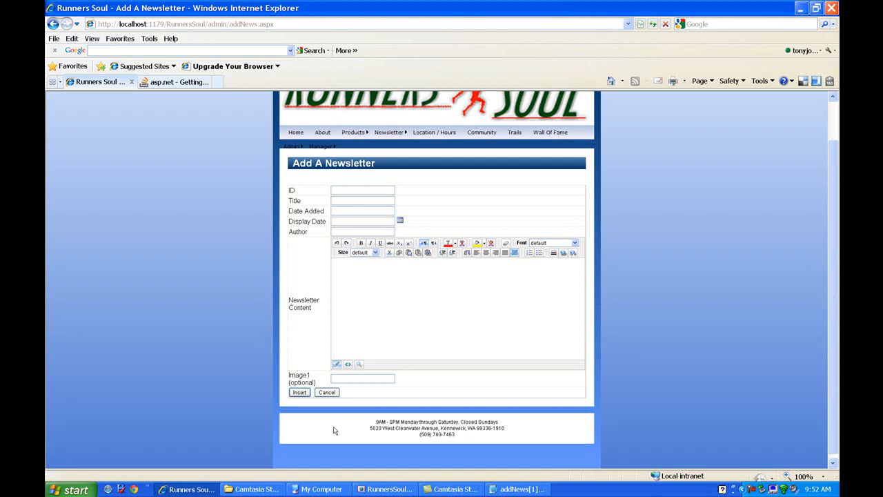
Step: Switch from the browser's Add A Newsletter form back to the addNews.aspx markup
{"action": "left_click", "coordinate": [386, 488]}
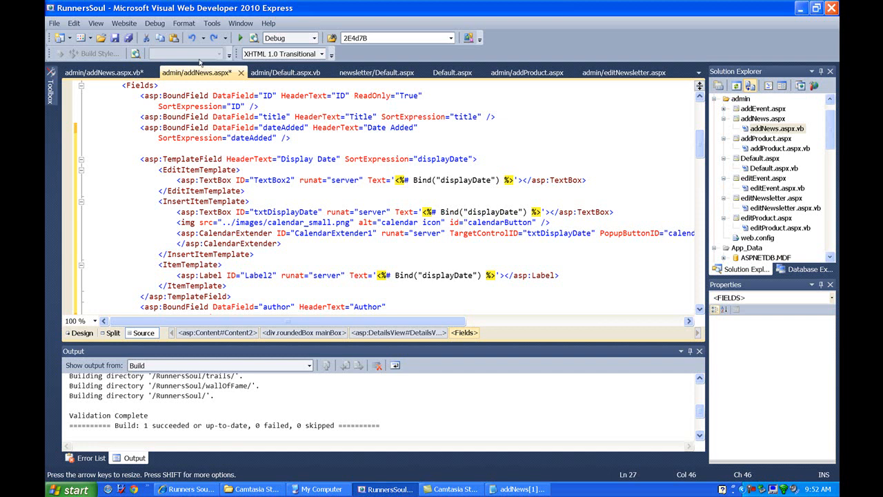
{"action": "mouse_move", "coordinate": [287, 138]}
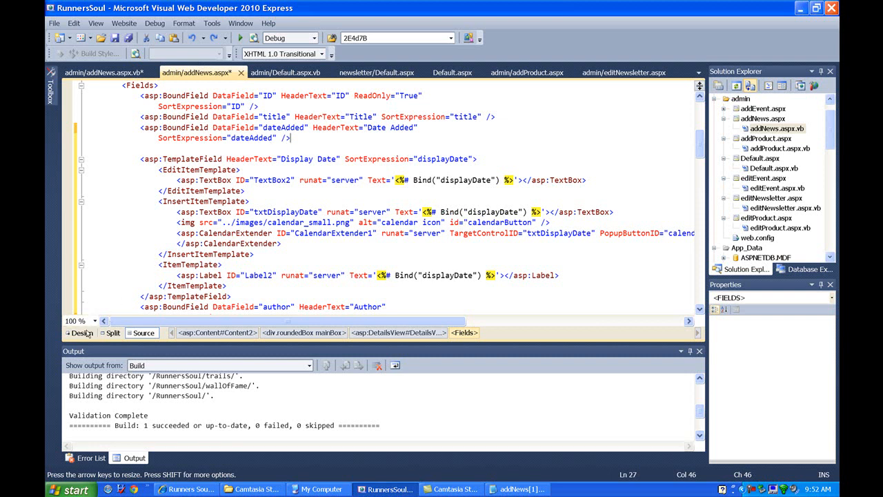
Step: Convert the DetailsView's Date Added field into a TemplateField via Edit Fields and confirm
{"action": "left_click", "coordinate": [72, 333]}
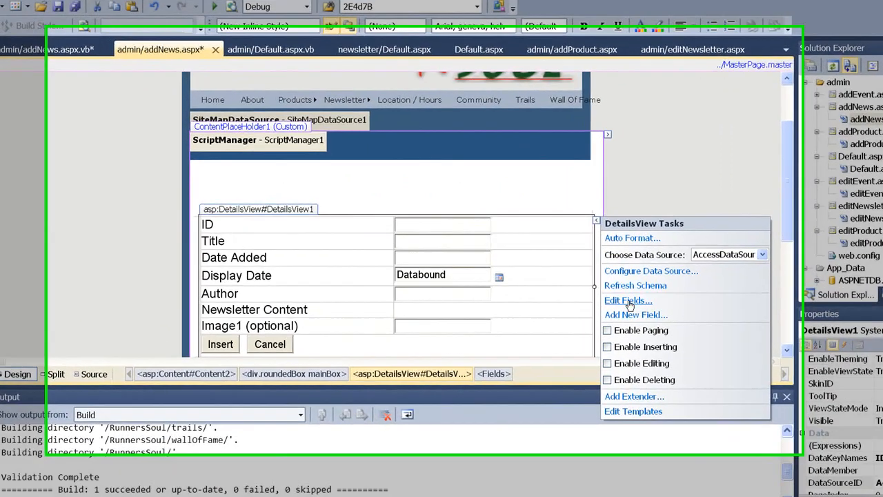
{"action": "left_click", "coordinate": [628, 301]}
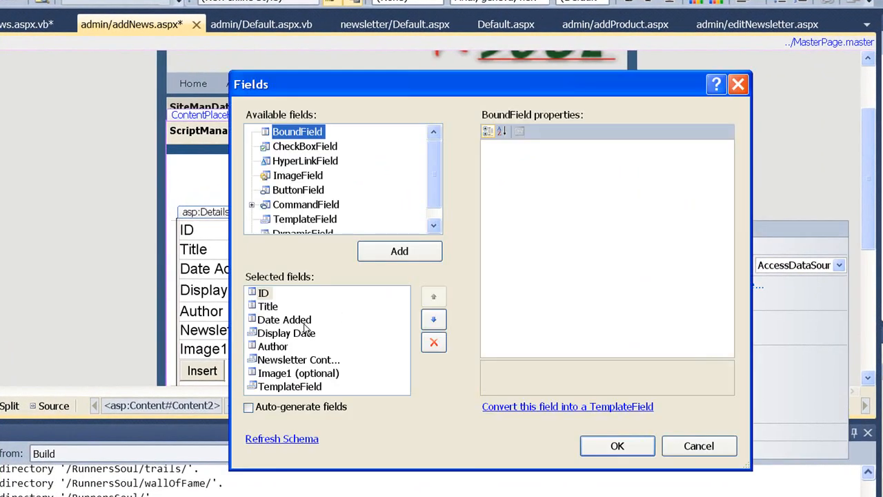
{"action": "left_click", "coordinate": [284, 318]}
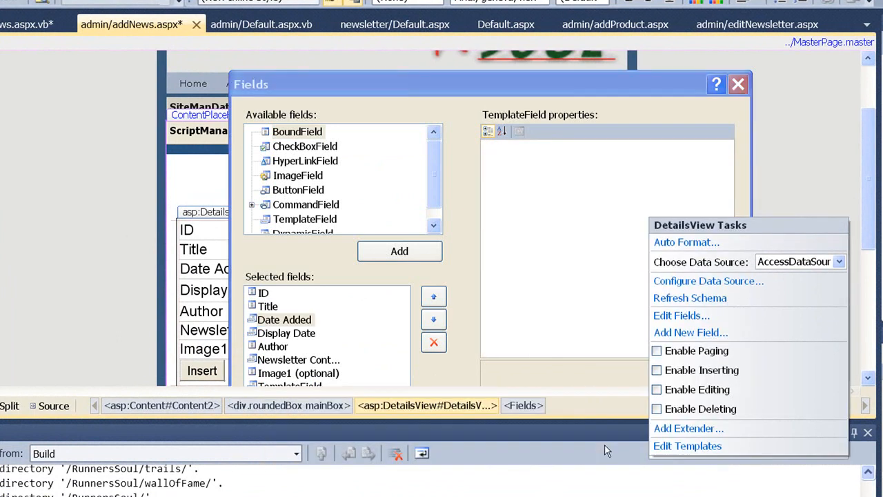
{"action": "left_click", "coordinate": [52, 406]}
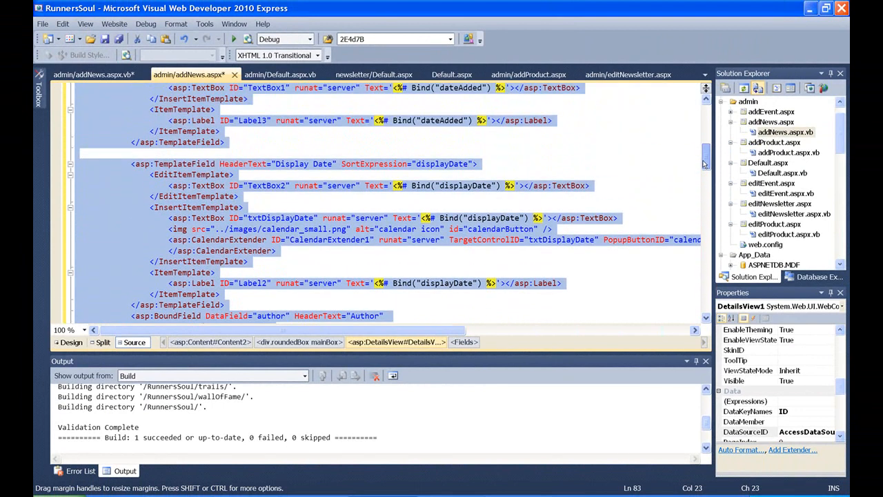
Step: Rename the InsertItemTemplate textbox from TextBox1 to txtDateAdded in Source view
{"action": "scroll", "scroll_direction": "down", "scroll_amount": 3}
{"action": "type", "text": "txtDateAdded"}
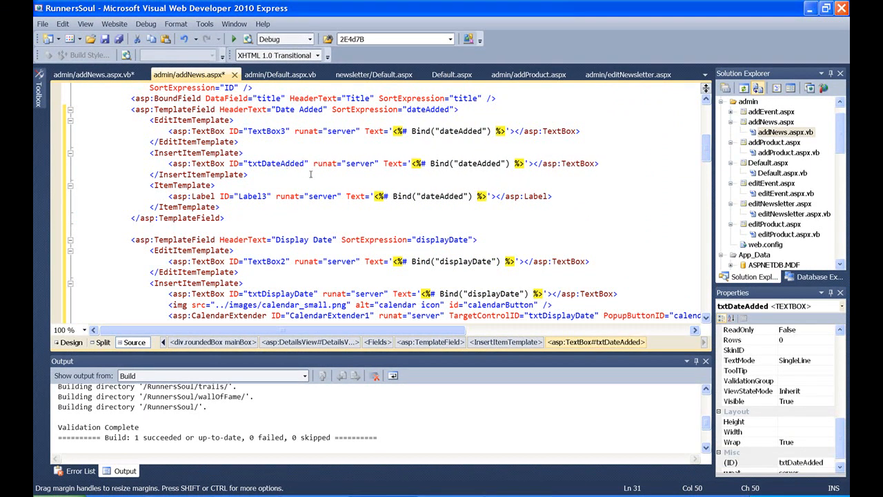
{"action": "left_click", "coordinate": [303, 163]}
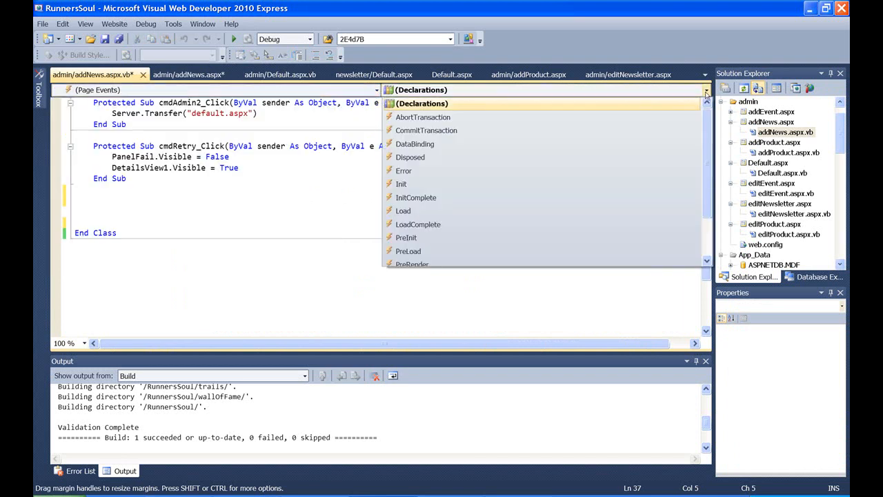
{"action": "mouse_move", "coordinate": [611, 210]}
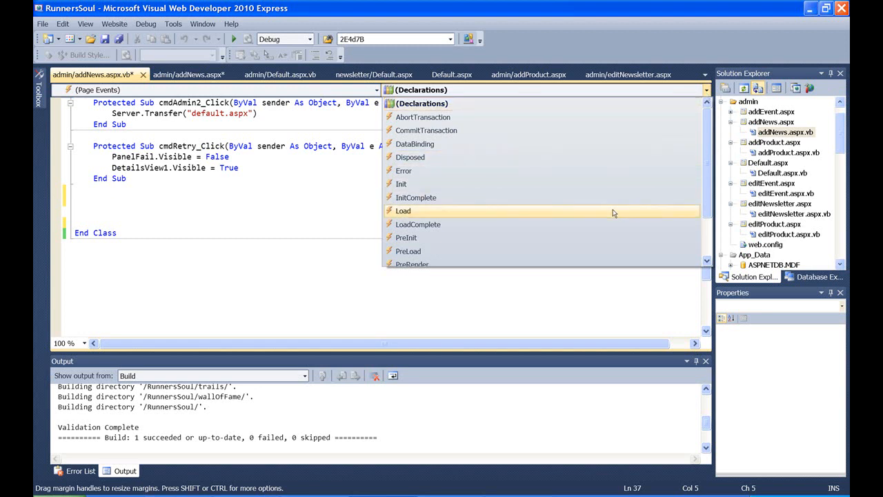
Step: Create a Page_Load handler containing txtDateAdded.text = "Hello World"
{"action": "left_click", "coordinate": [402, 210]}
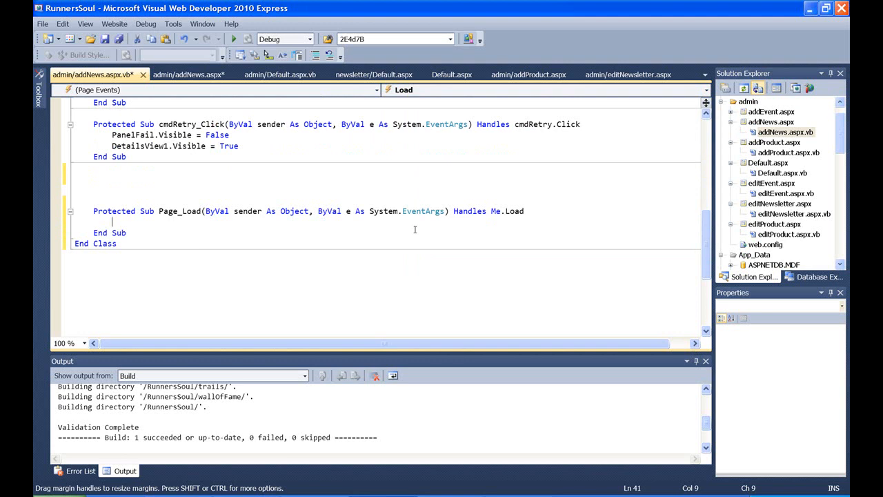
{"action": "mouse_move", "coordinate": [327, 186]}
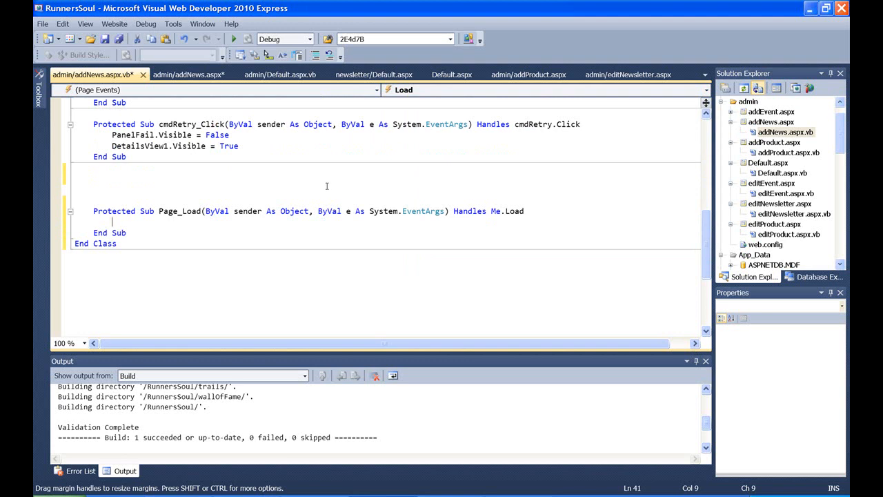
{"action": "type", "text": "txtDa"}
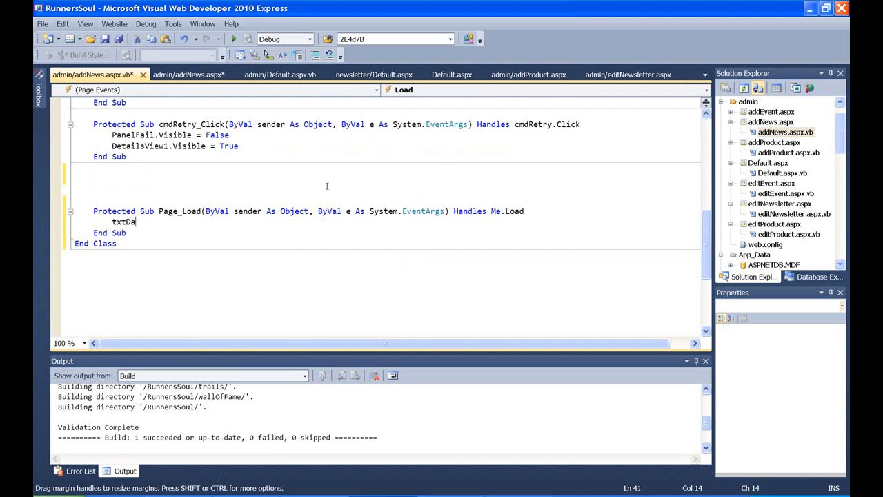
{"action": "type", "text": "teAdded"}
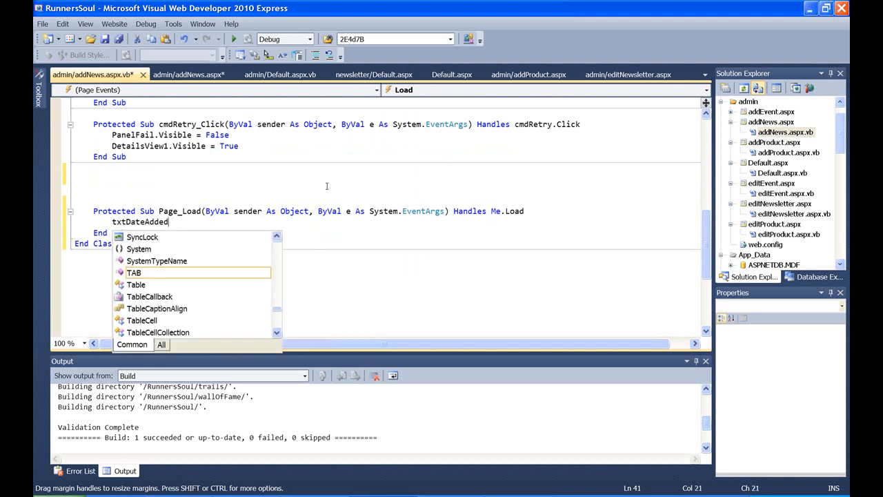
{"action": "type", "text": ".text=\""}
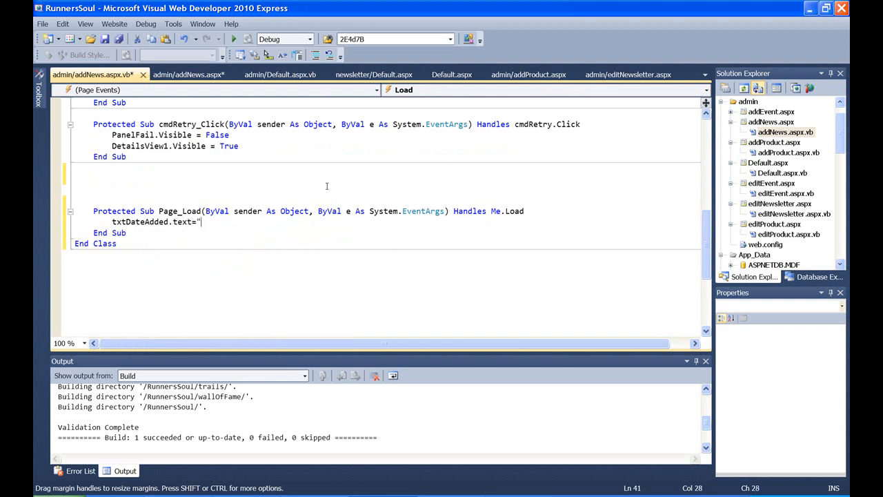
{"action": "type", "text": "Hello World"}
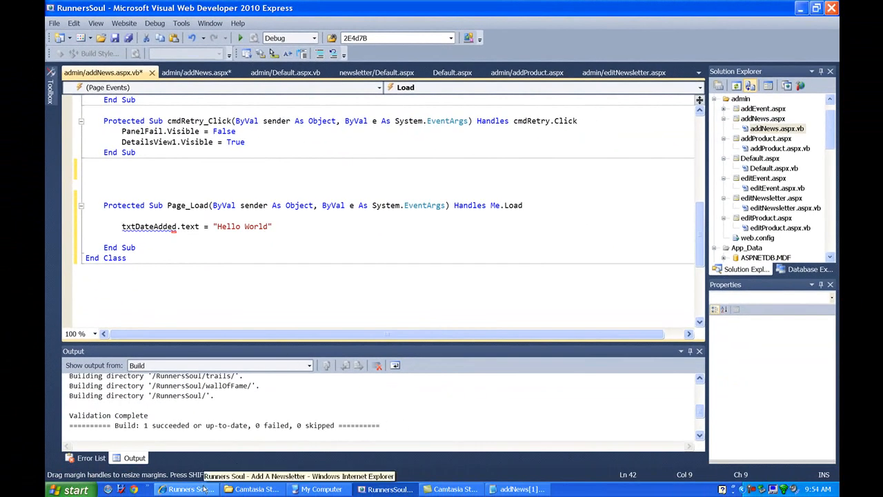
Step: Read the Stack Overflow FindControl answer in the browser, then return to the code editor
{"action": "left_click", "coordinate": [190, 489]}
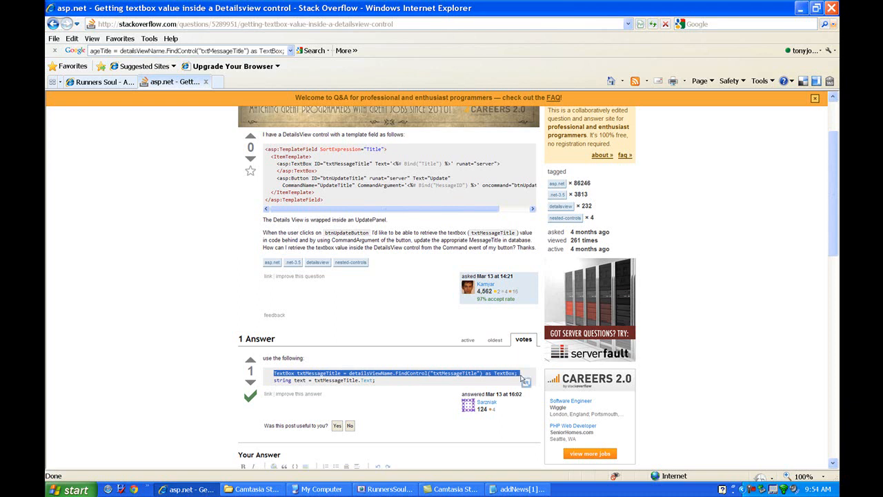
{"action": "mouse_move", "coordinate": [387, 488]}
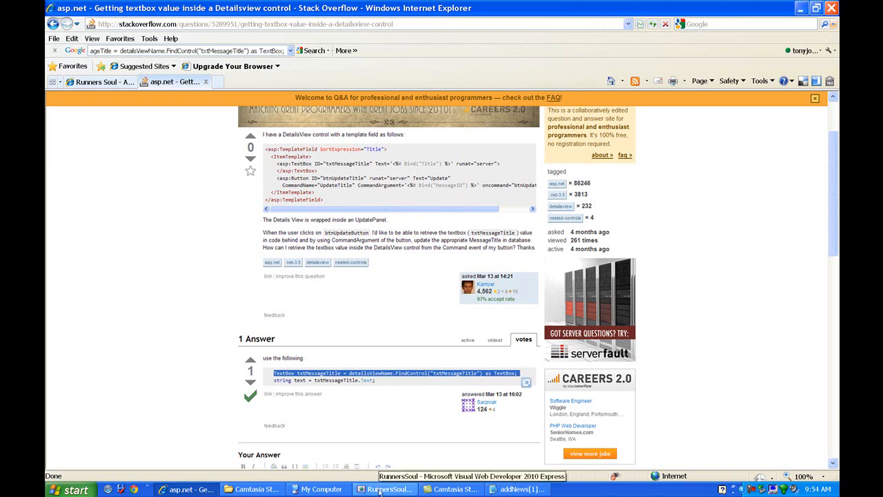
{"action": "left_click", "coordinate": [389, 489]}
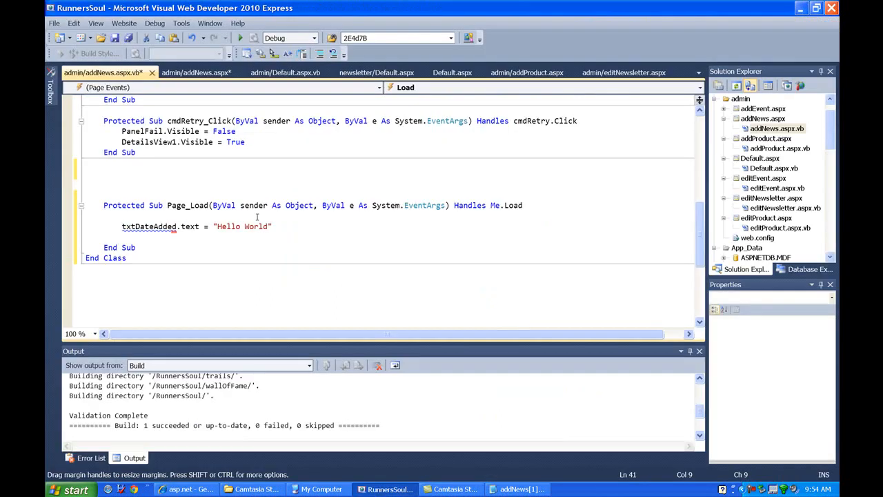
Step: Adapt the pasted FindControl line to VB as Dim txtDateAddedTemp declaring the textbox
{"action": "type", "text": "TextBox txtMessageTitle = detailsViewName.FindControl(\"txtMessageTitle\") as TextBox;"}
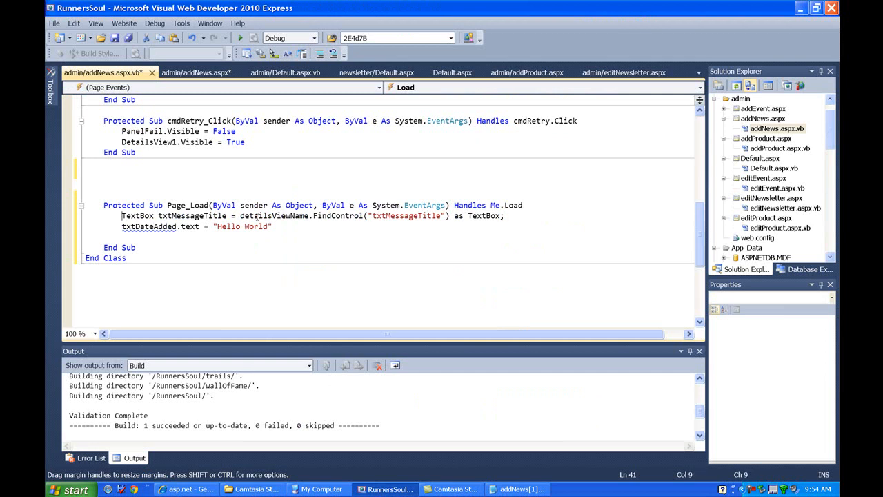
{"action": "type", "text": "Dim"}
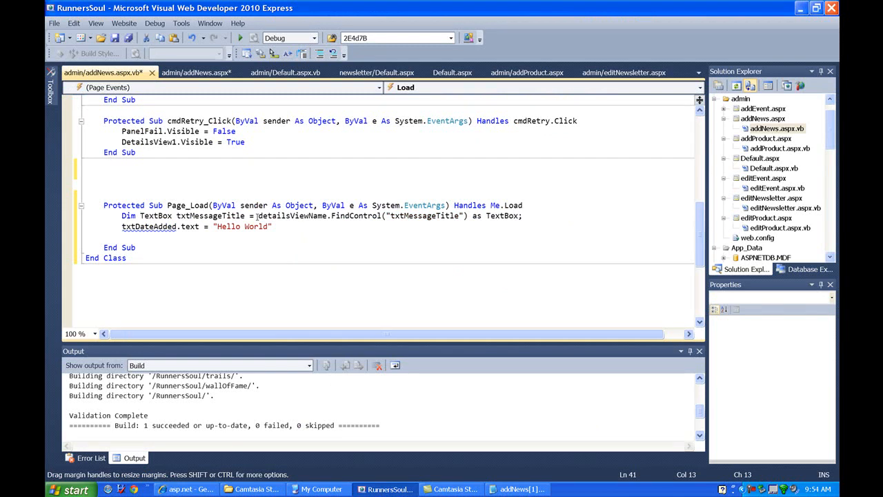
{"action": "double_click", "coordinate": [154, 216]}
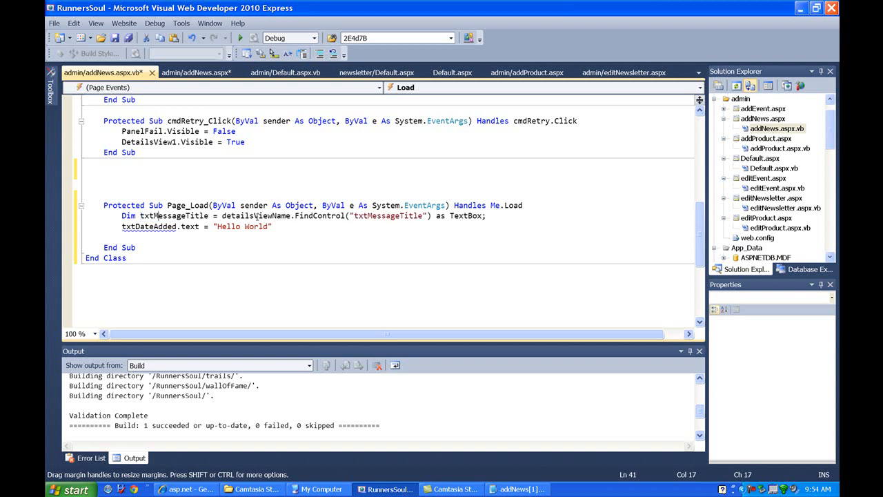
{"action": "double_click", "coordinate": [182, 215]}
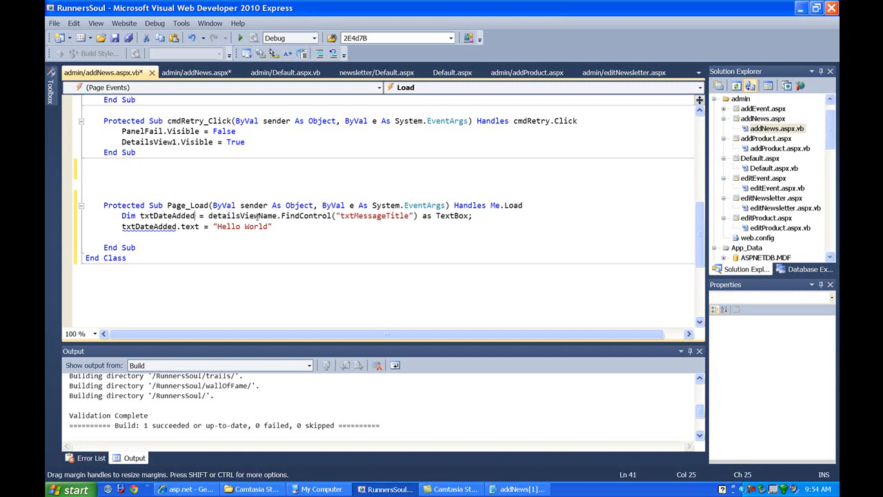
{"action": "type", "text": "Temp"}
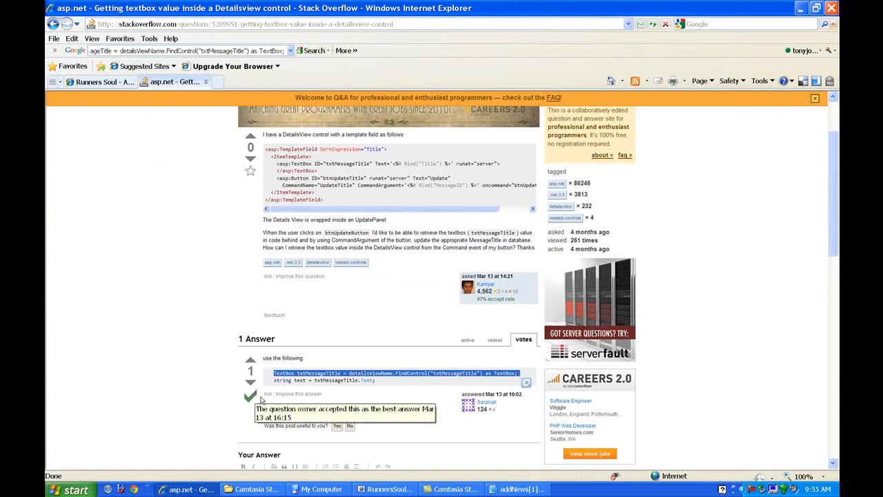
{"action": "mouse_move", "coordinate": [286, 466]}
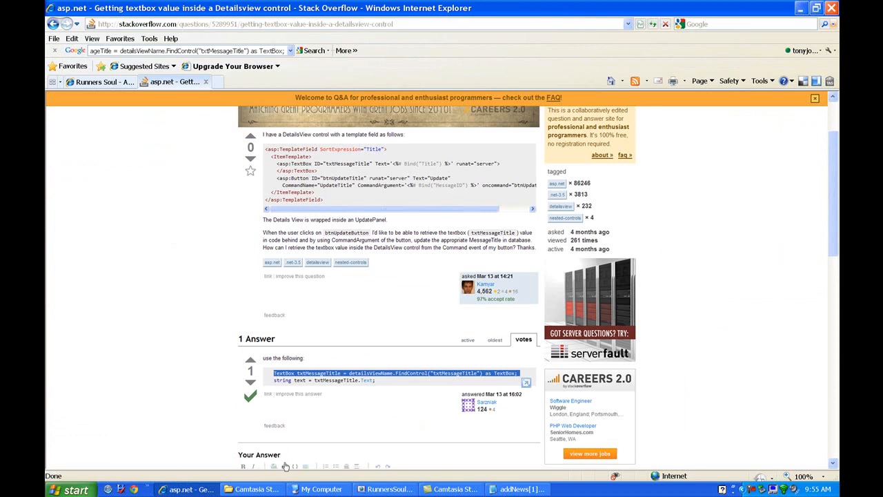
Step: Write txtDateAddedTemp = DetailsView1.FindControl("txtDateAdded") in Page_Load
{"action": "left_click", "coordinate": [386, 489]}
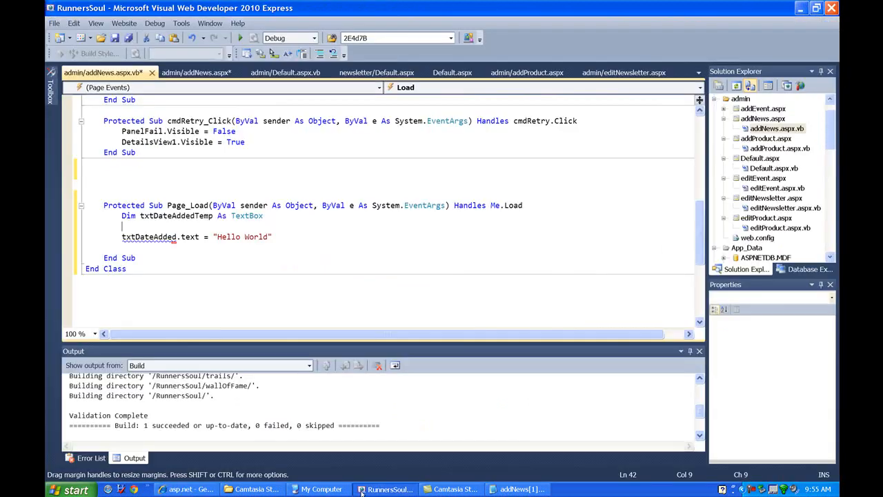
{"action": "type", "text": "t"}
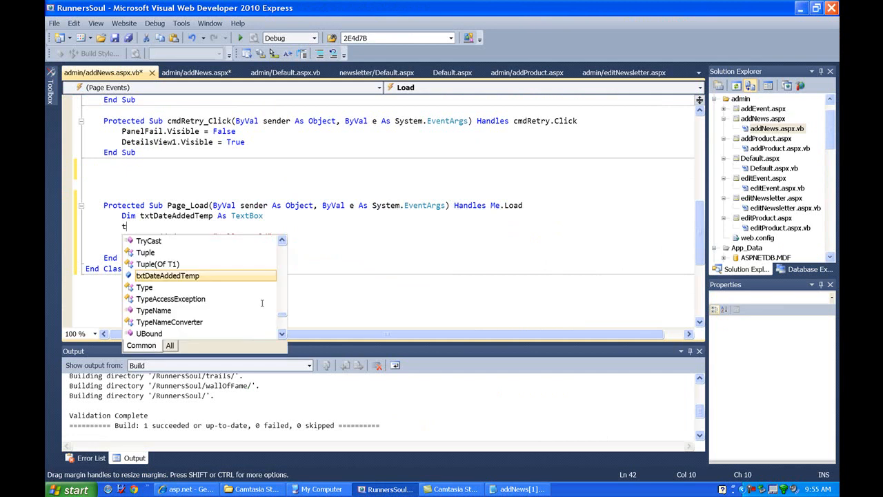
{"action": "type", "text": "xtDateAddedTemp"}
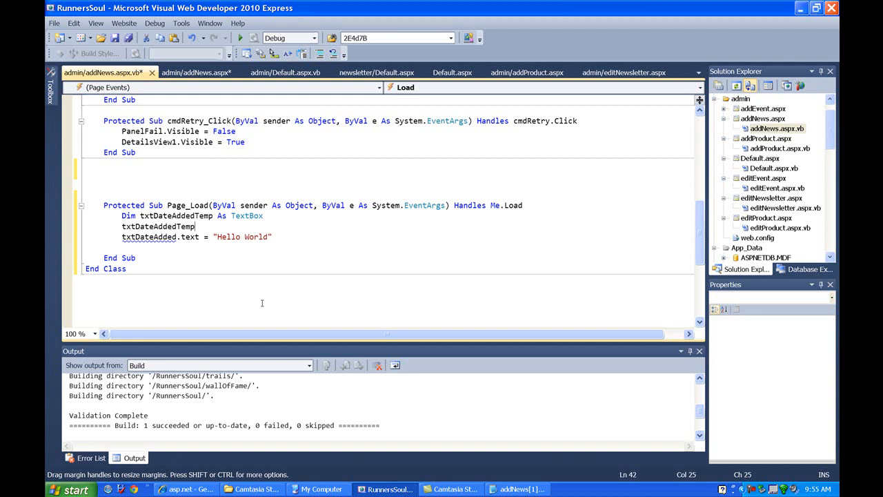
{"action": "type", "text": "="}
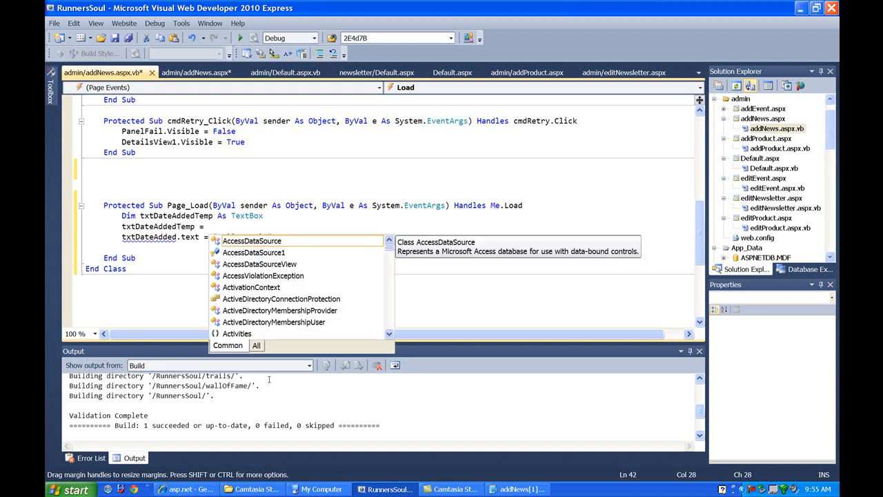
{"action": "type", "text": "\"Hello World\""}
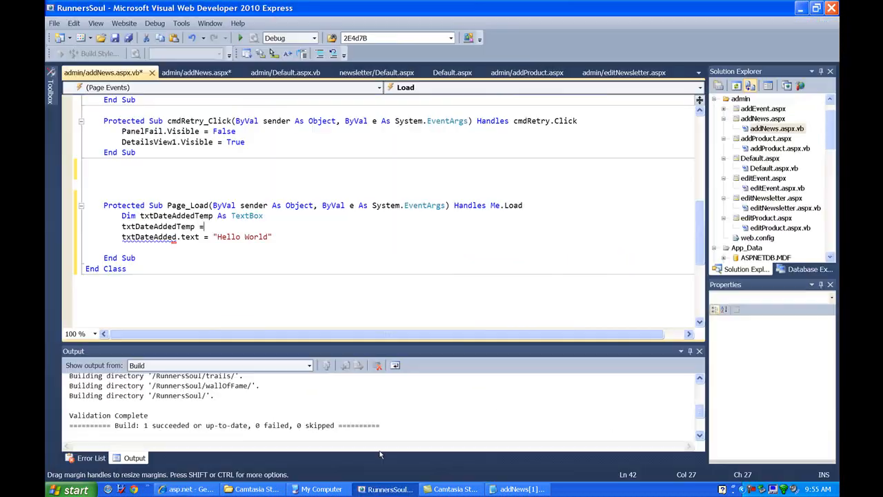
{"action": "type", "text": "det"}
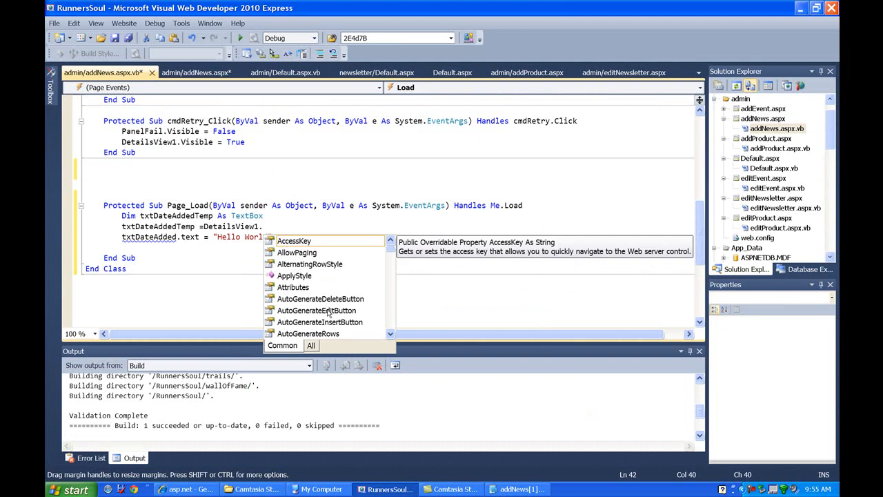
{"action": "type", "text": "f"}
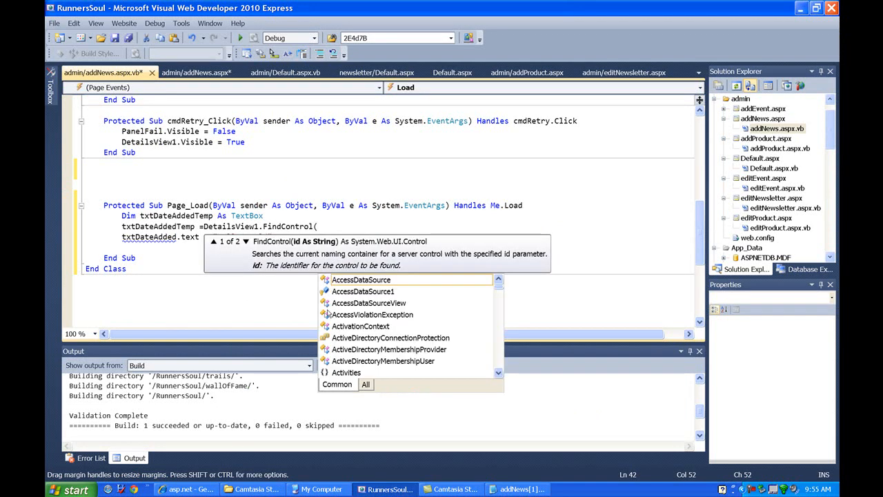
{"action": "type", "text": "\""}
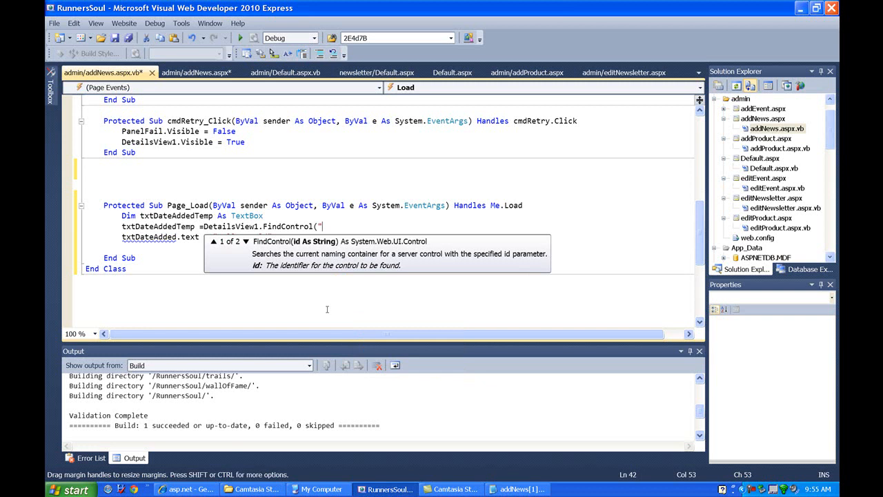
{"action": "type", "text": "txtDate"}
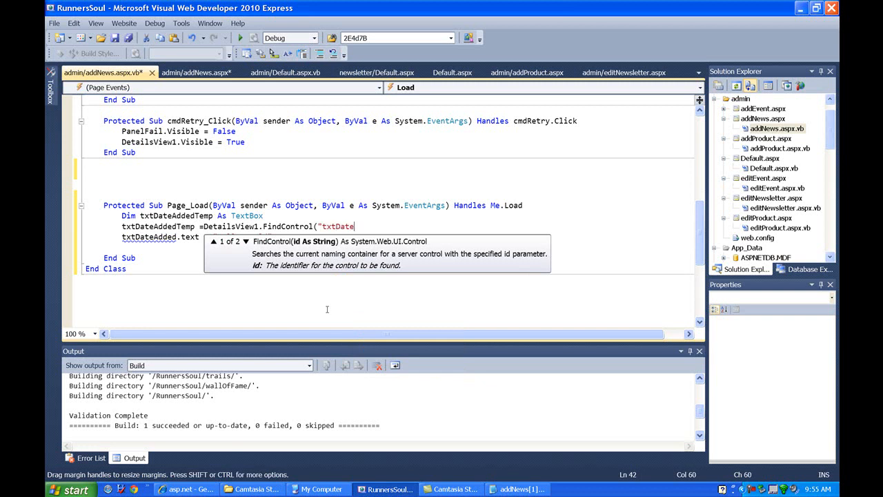
{"action": "type", "text": "Added\")"}
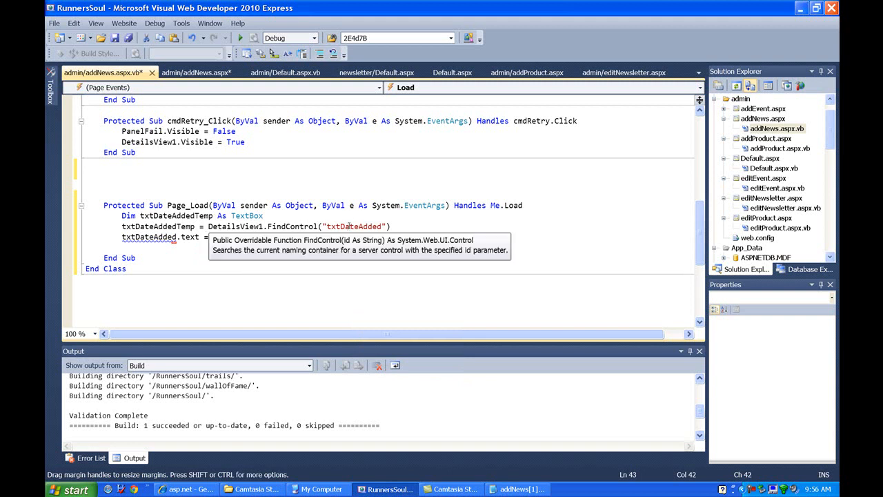
Step: Change the "Hello World" assignment line to use txtDateAddedTemp.Text
{"action": "type", "text": "\"Hello World\""}
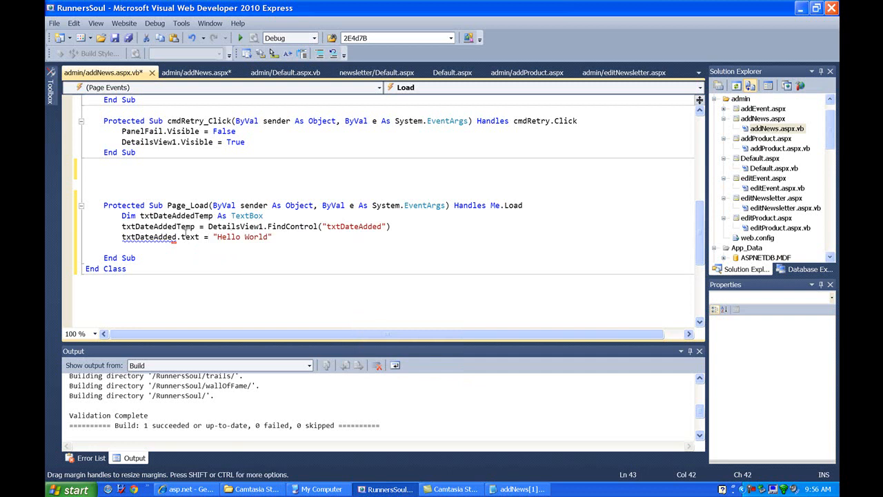
{"action": "mouse_move", "coordinate": [193, 254]}
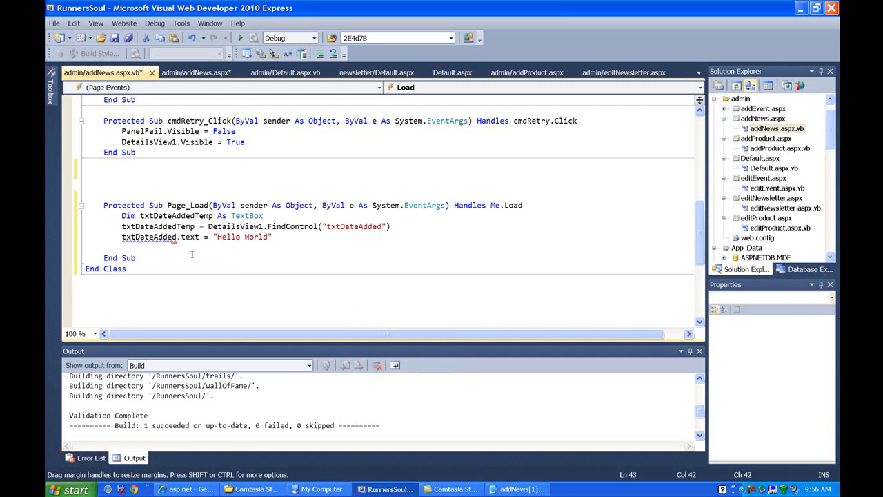
{"action": "left_click", "coordinate": [180, 237]}
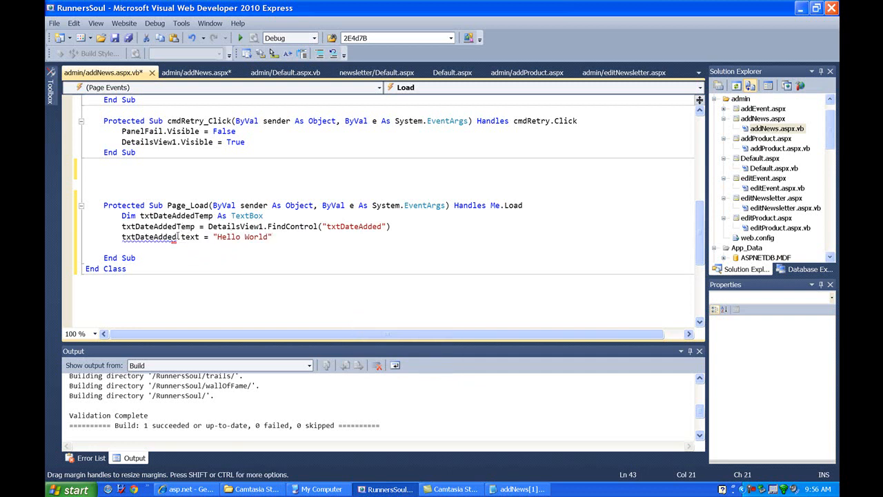
{"action": "type", "text": "Temp"}
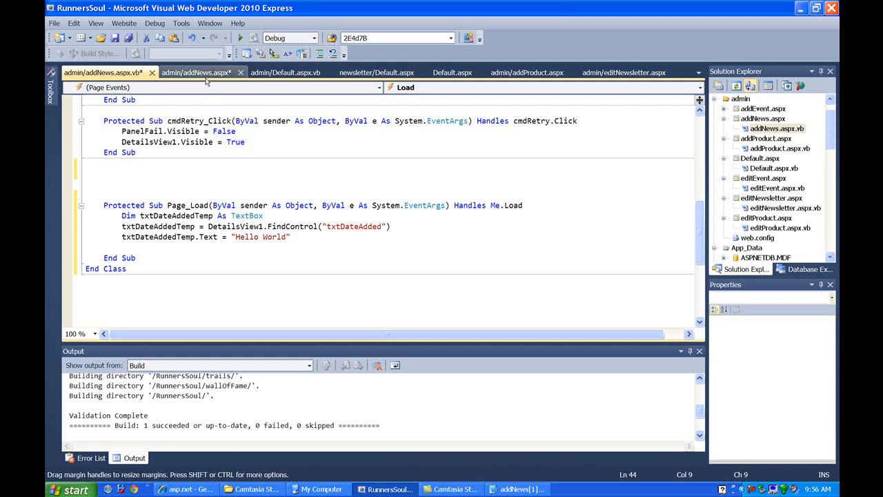
Step: Recheck the txtDateAdded textbox ID in addNews.aspx and return to the code-behind
{"action": "left_click", "coordinate": [196, 72]}
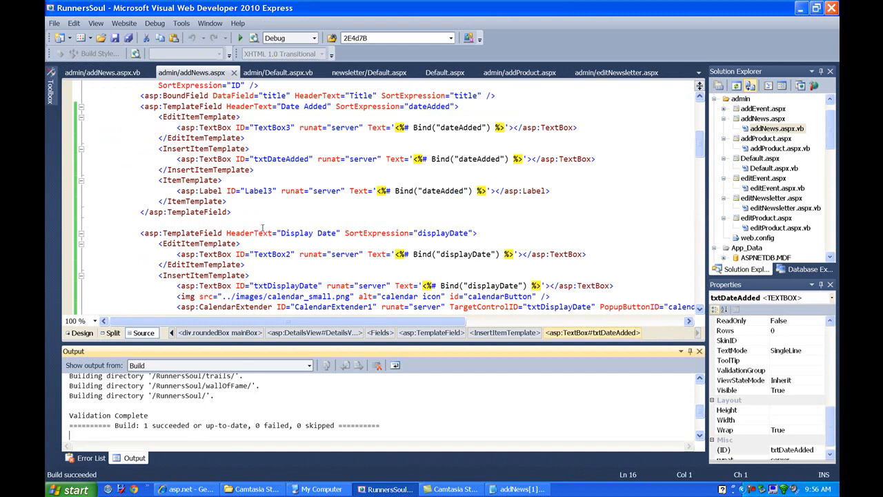
{"action": "left_click", "coordinate": [185, 488]}
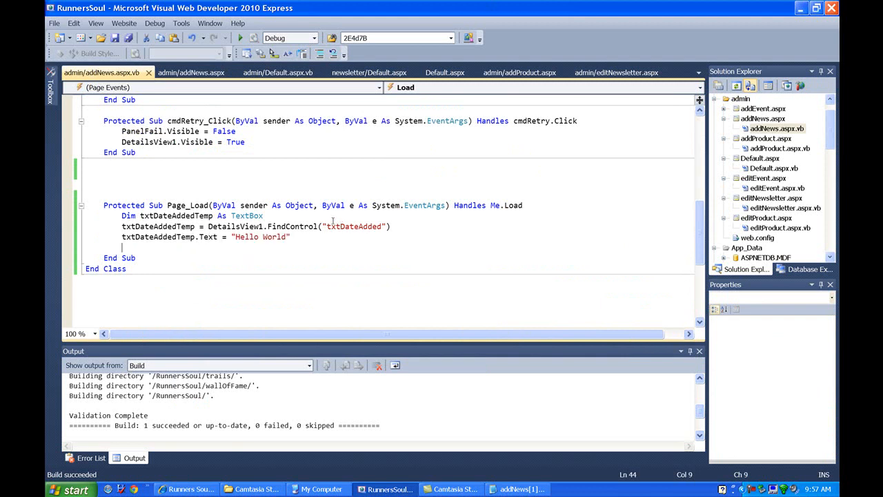
{"action": "mouse_move", "coordinate": [174, 226]}
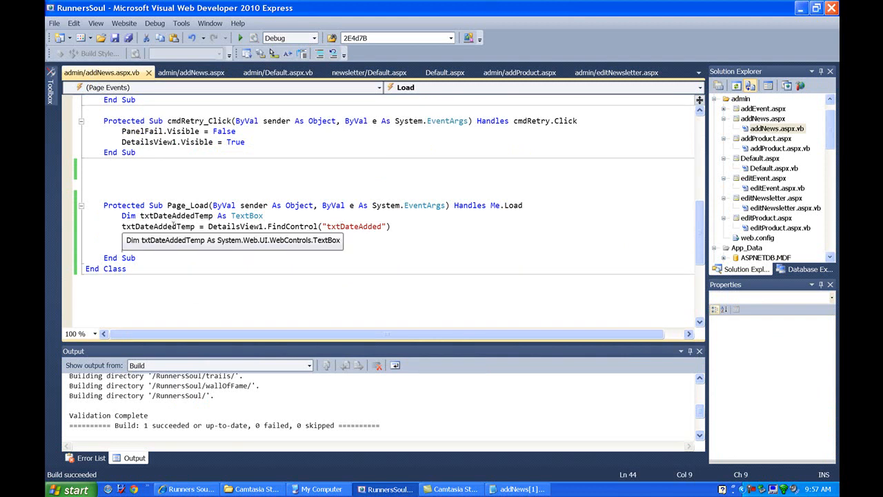
Step: Replace "Hello World" with Date.Today.ToString in the Text assignment and save
{"action": "type", "text": "txtDateAddedTemp.Text = \"Hello World\""}
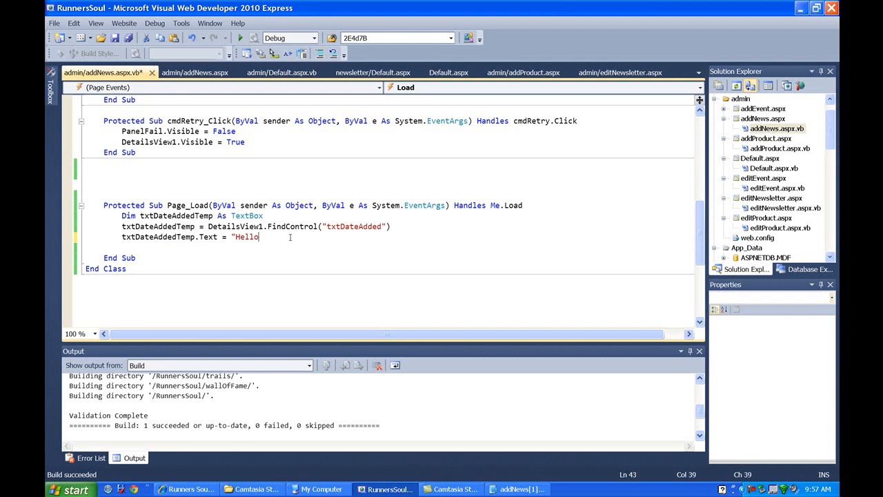
{"action": "type", "text": "da"}
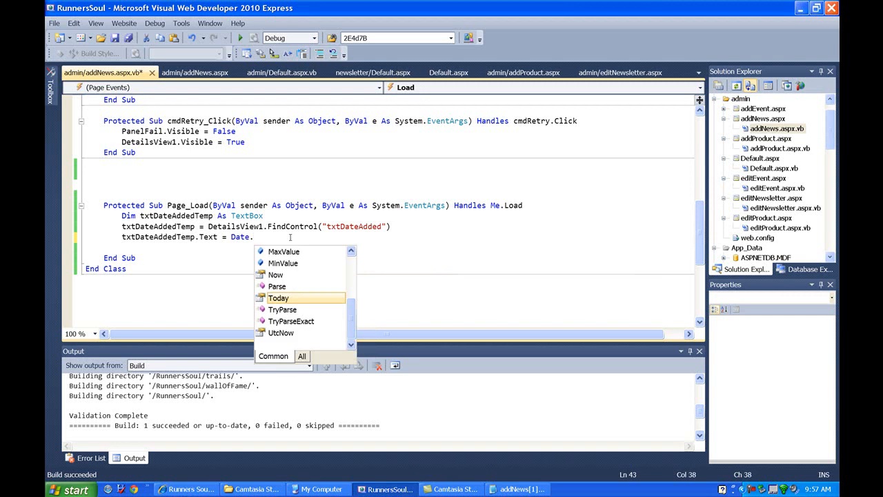
{"action": "mouse_move", "coordinate": [279, 298]}
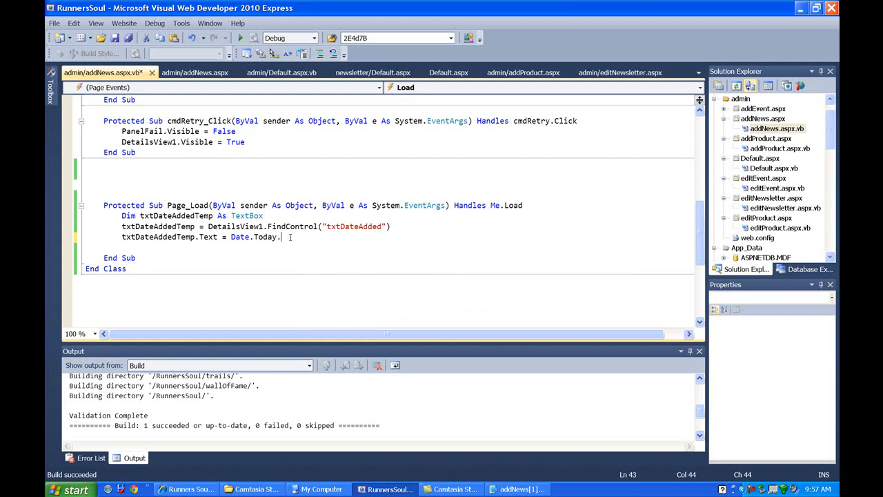
{"action": "type", "text": "."}
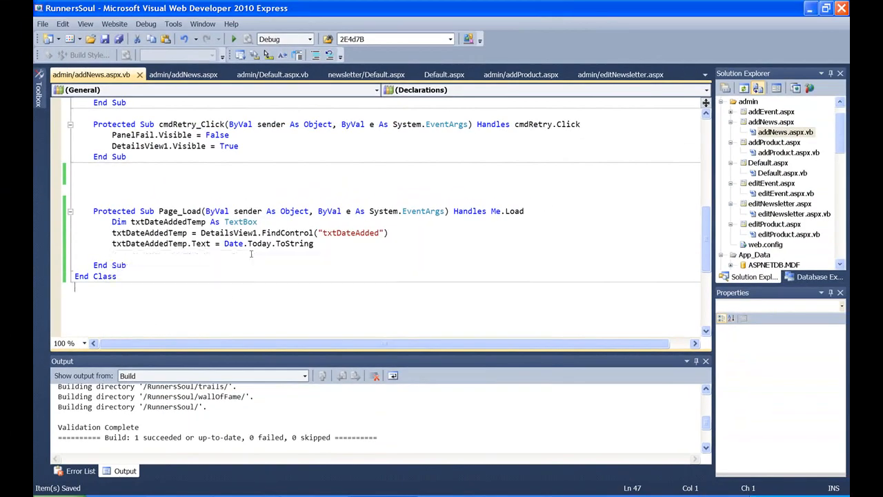
{"action": "mouse_move", "coordinate": [269, 259]}
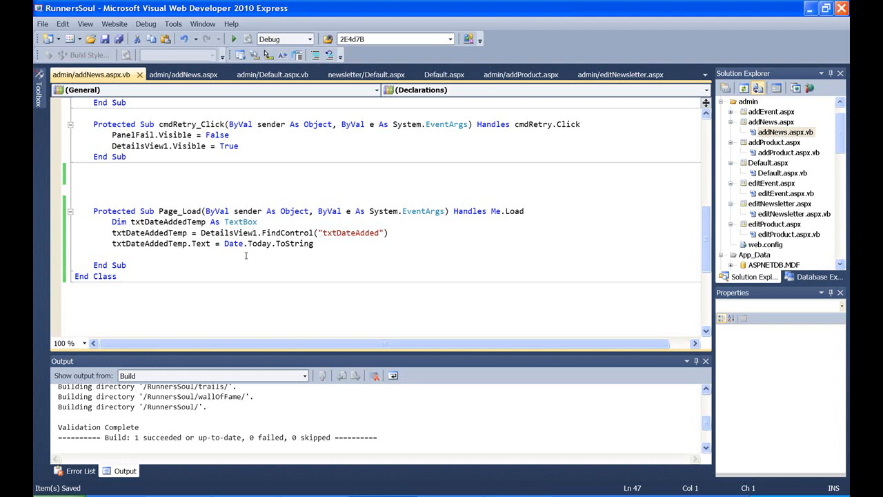
{"action": "mouse_move", "coordinate": [291, 243]}
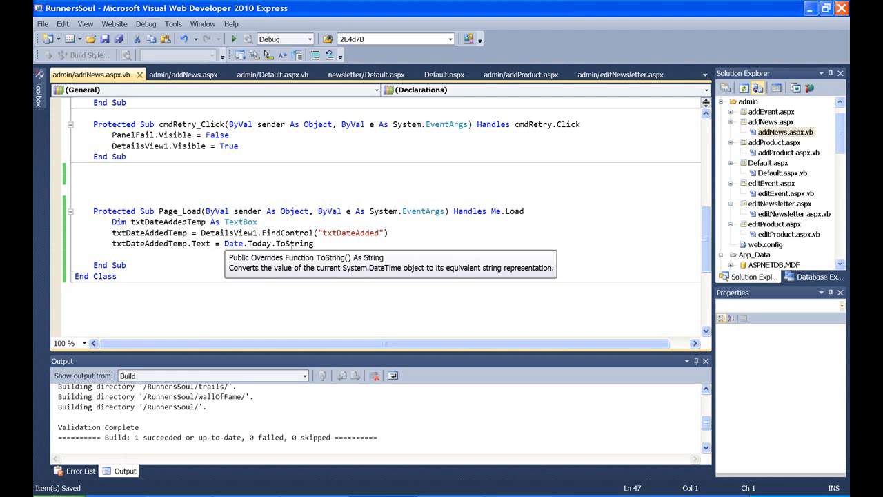